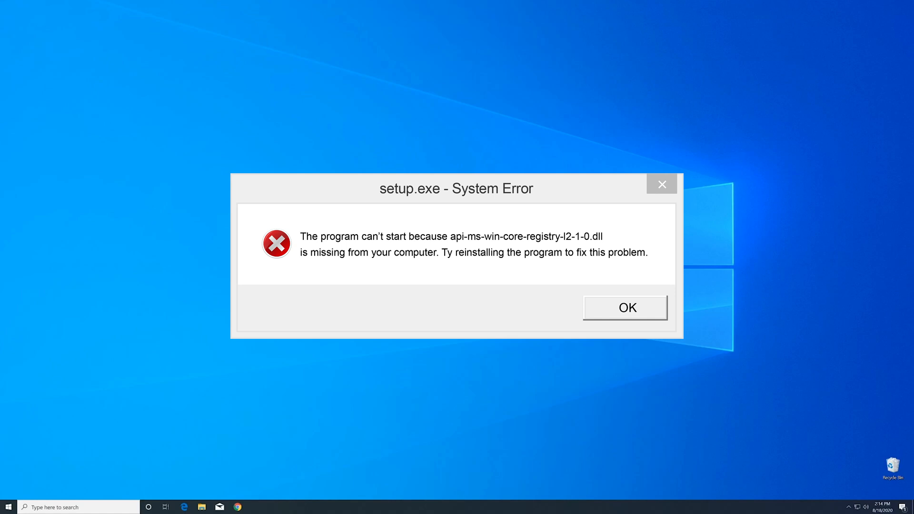
Dismiss the setup.exe error about missing api-ms-win-core-registry-l2-1-0.dll.
click(624, 307)
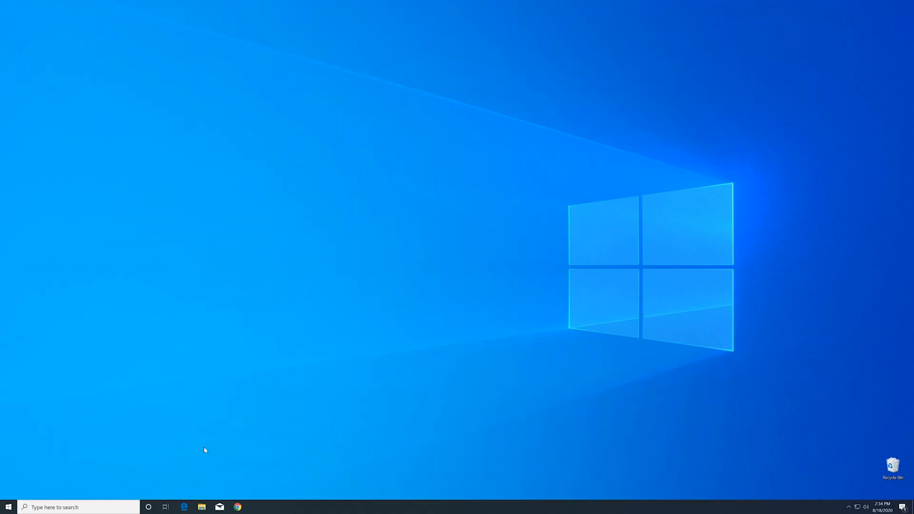
mouse_move(288, 64)
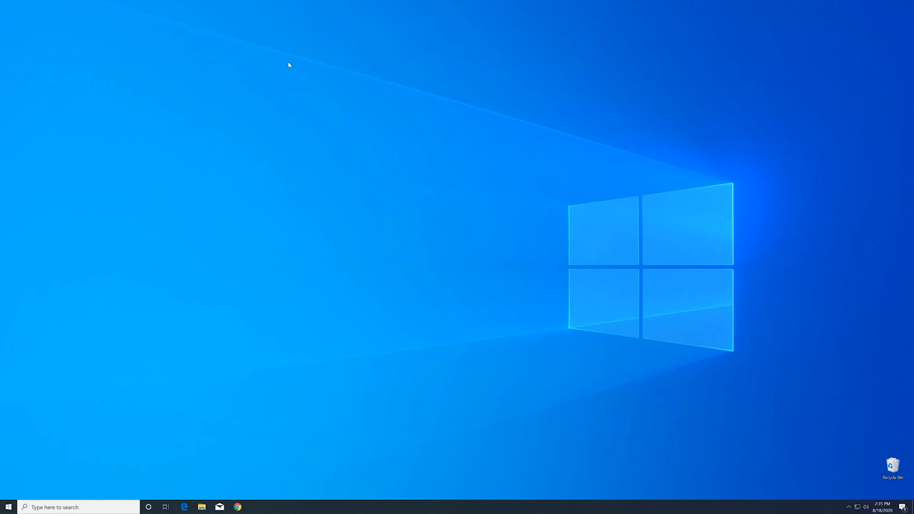
Launch Microsoft Edge from the taskbar.
click(184, 507)
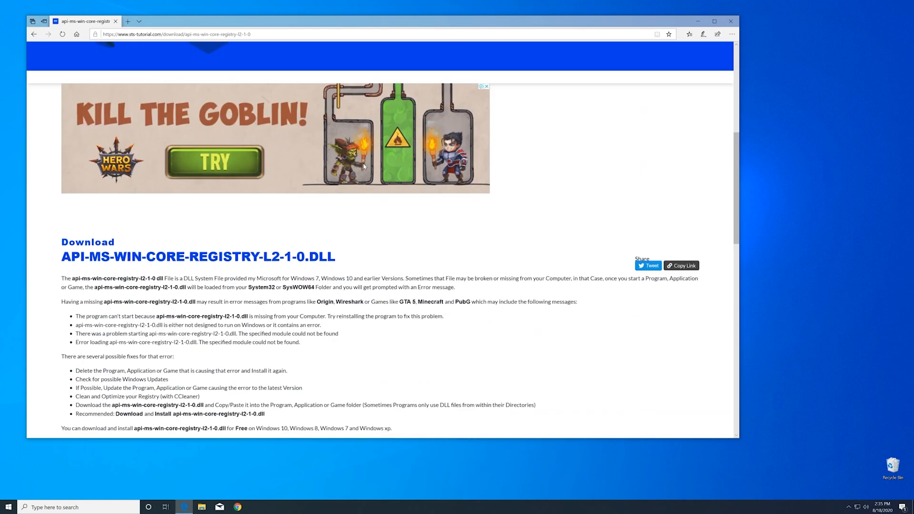
Download the 32-bit api-ms-win-core-registry-l2-1-0.dll zip, skipping the countdown.
scroll(down, 3)
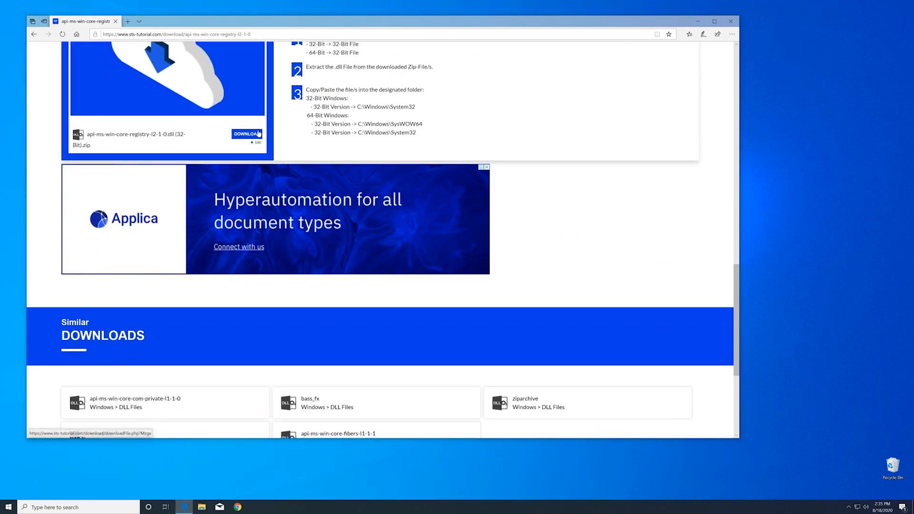
click(246, 134)
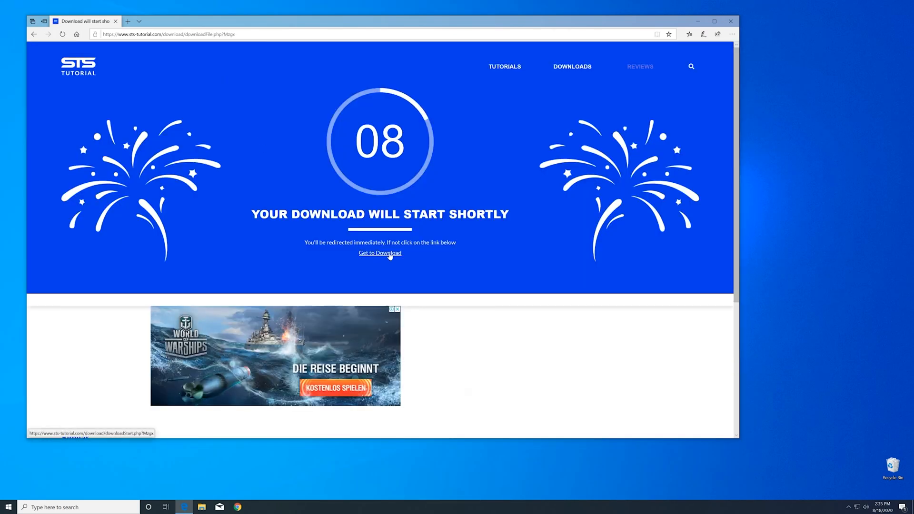
click(380, 253)
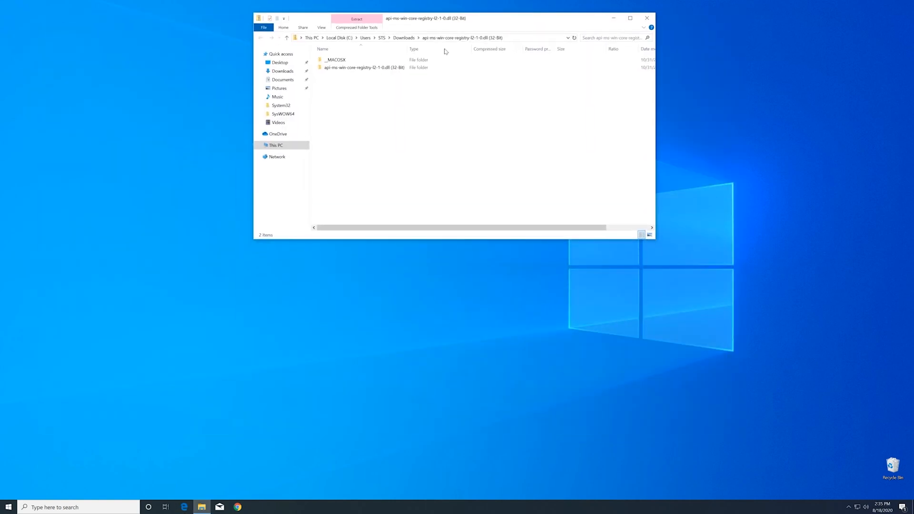
Show the DLL in the zip's 32-Bit folder and browse to C:\Windows.
double_click(363, 67)
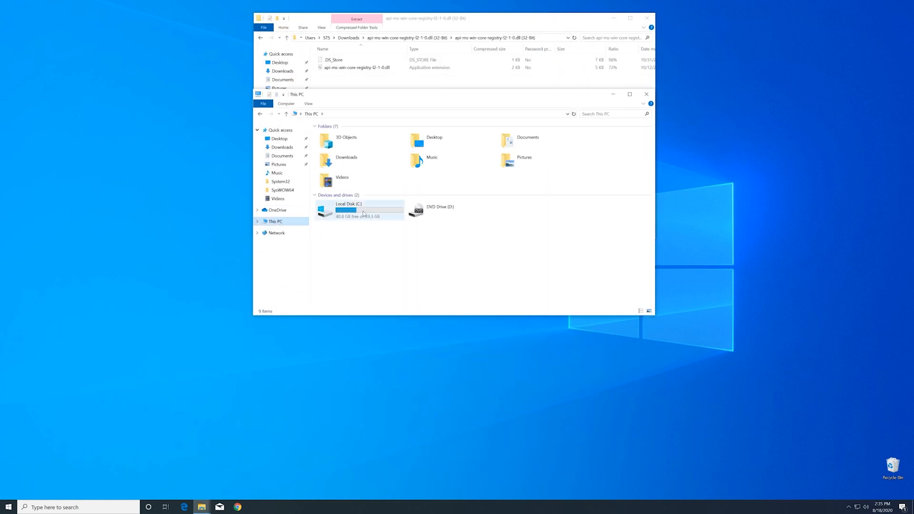
double_click(348, 210)
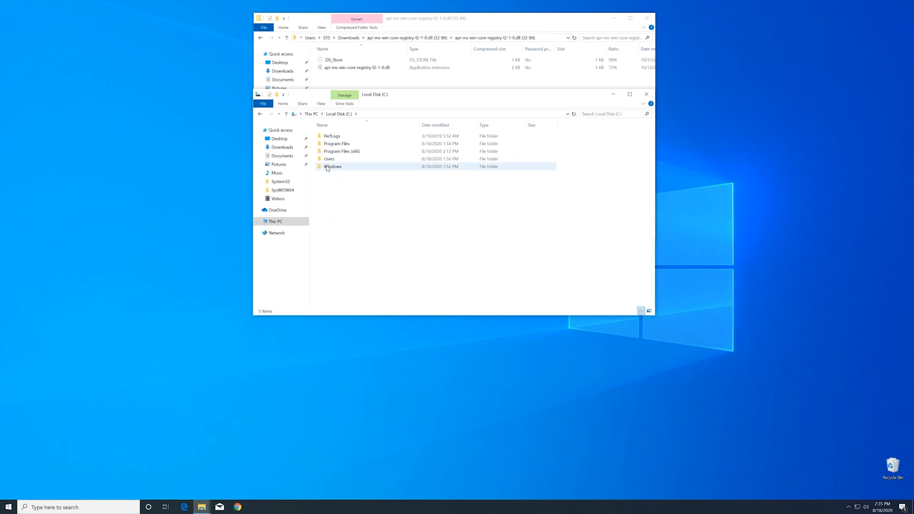
double_click(333, 167)
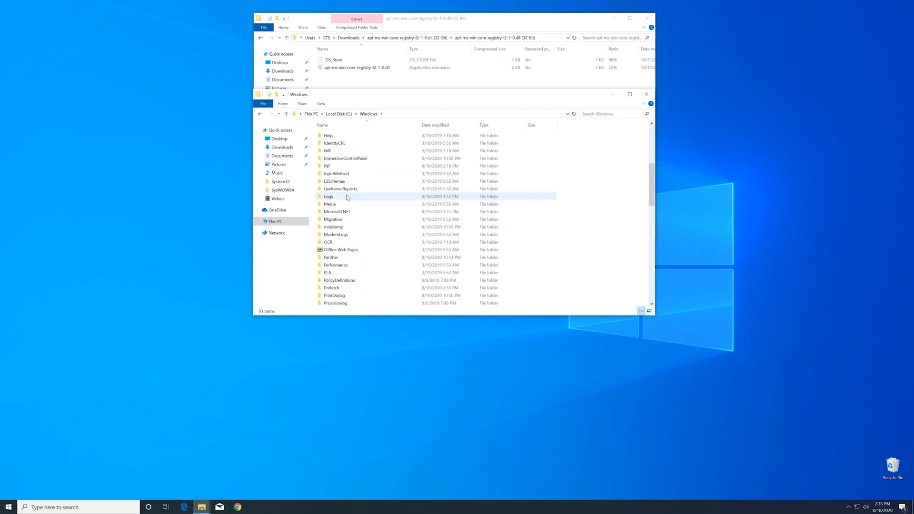
scroll(down, 3)
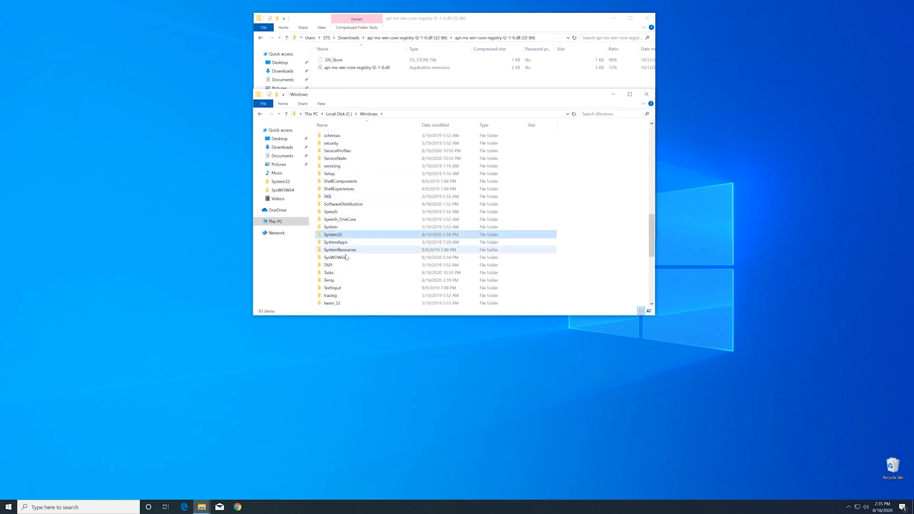
Copy the DLL into System32 and SysWOW64 with admin permission, then close both windows.
click(333, 234)
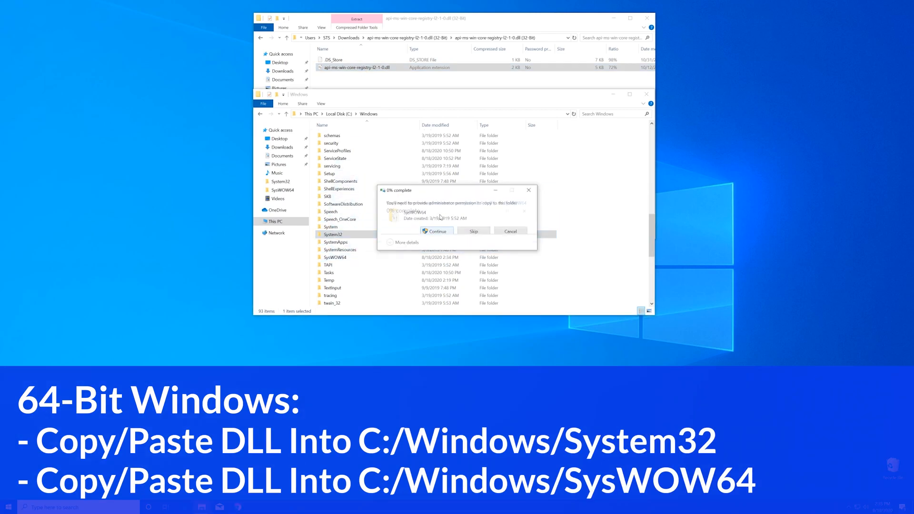
click(436, 231)
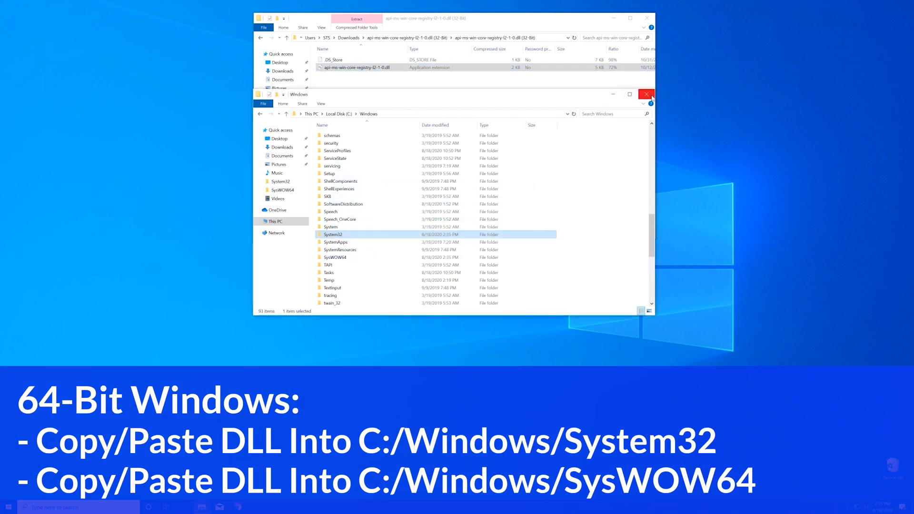
click(647, 94)
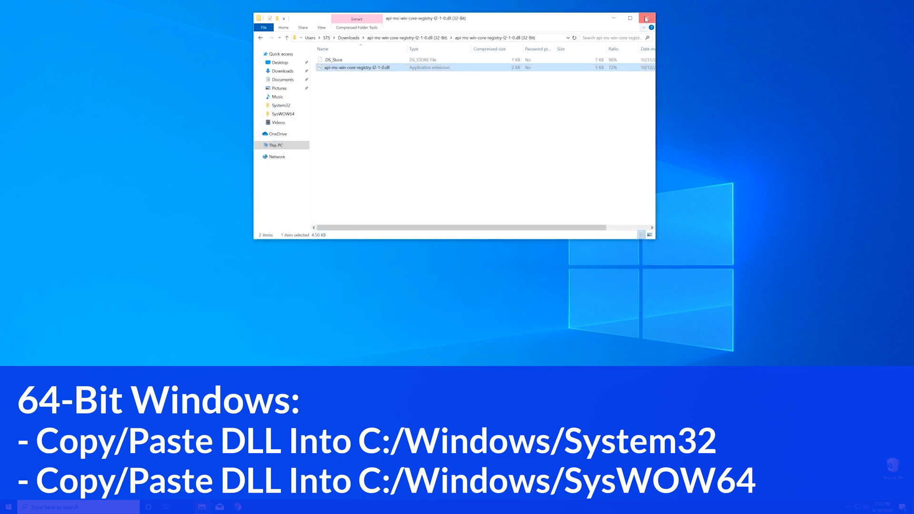
click(646, 18)
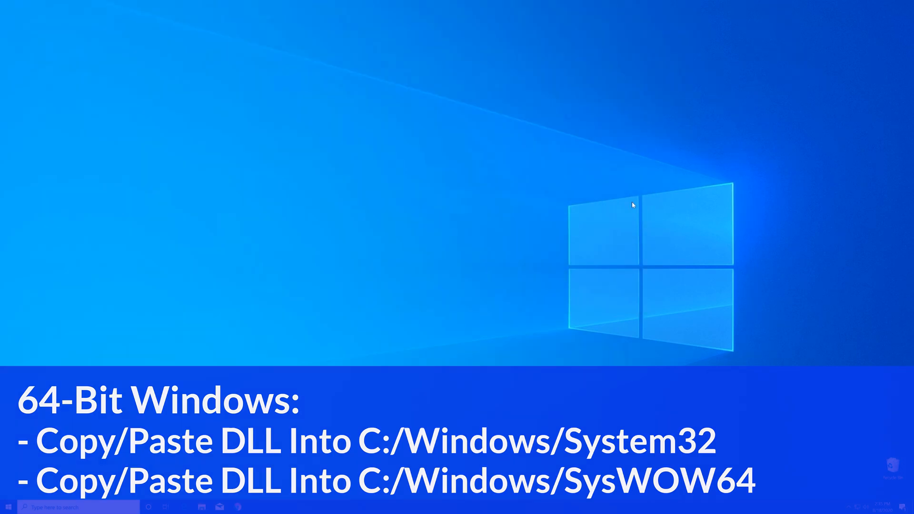